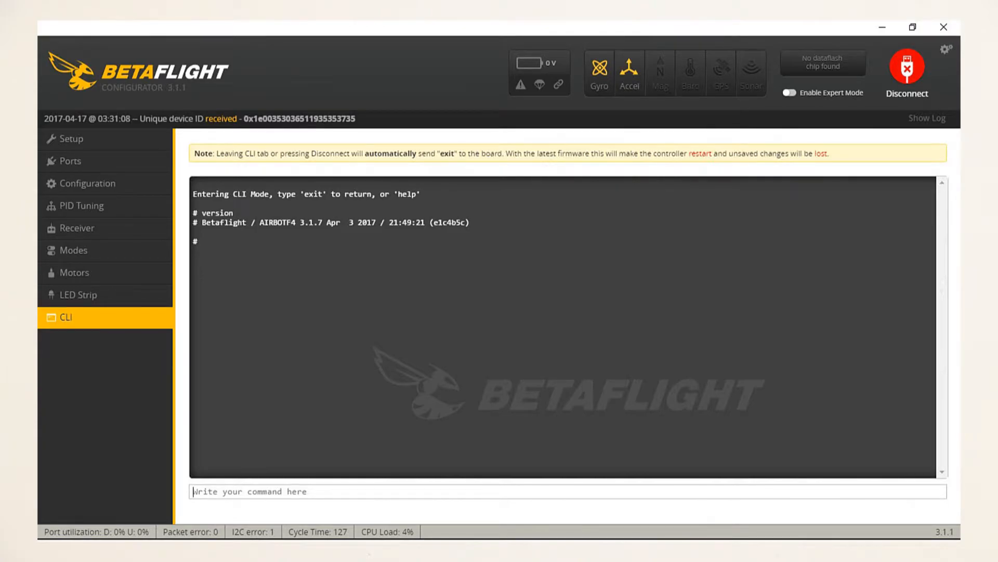
# Enable Serial RX on UART1, keeping MSP on USB VCP
pyautogui.click(67, 161)
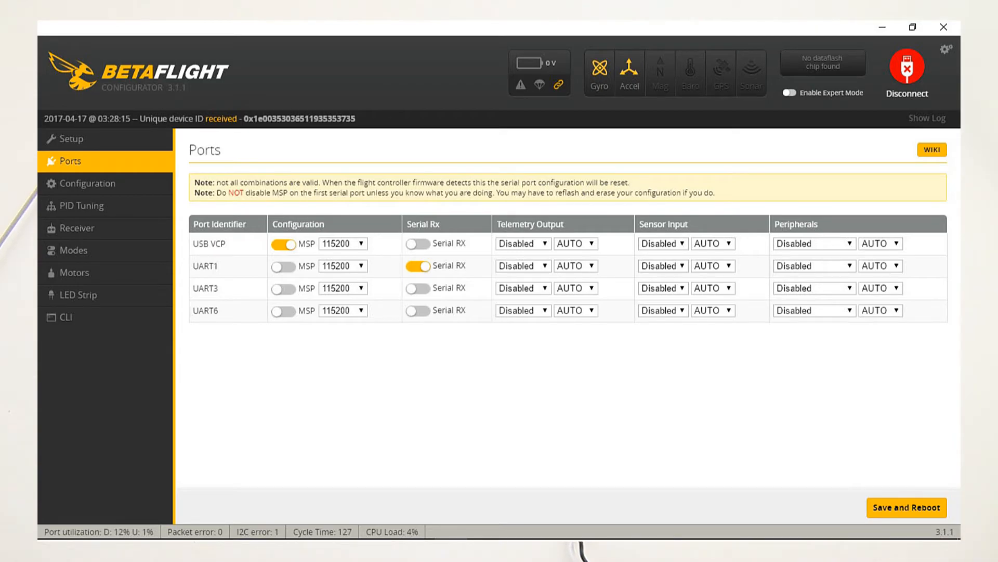
# Review the Configuration tab's SBUS serial receiver and 8 kHz gyro/PID loop settings
pyautogui.click(87, 184)
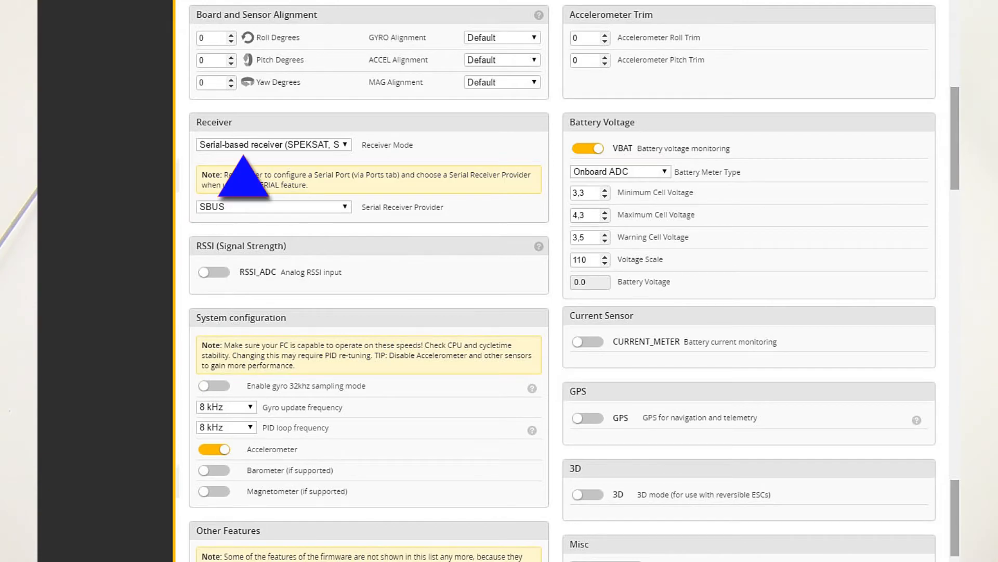
pyautogui.moveTo(216, 244)
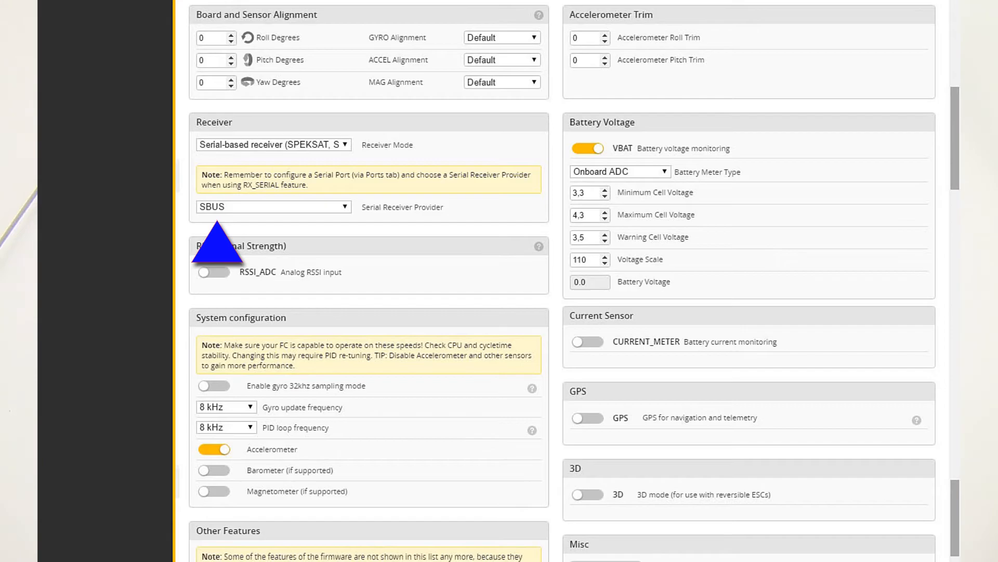
pyautogui.scroll(-3)
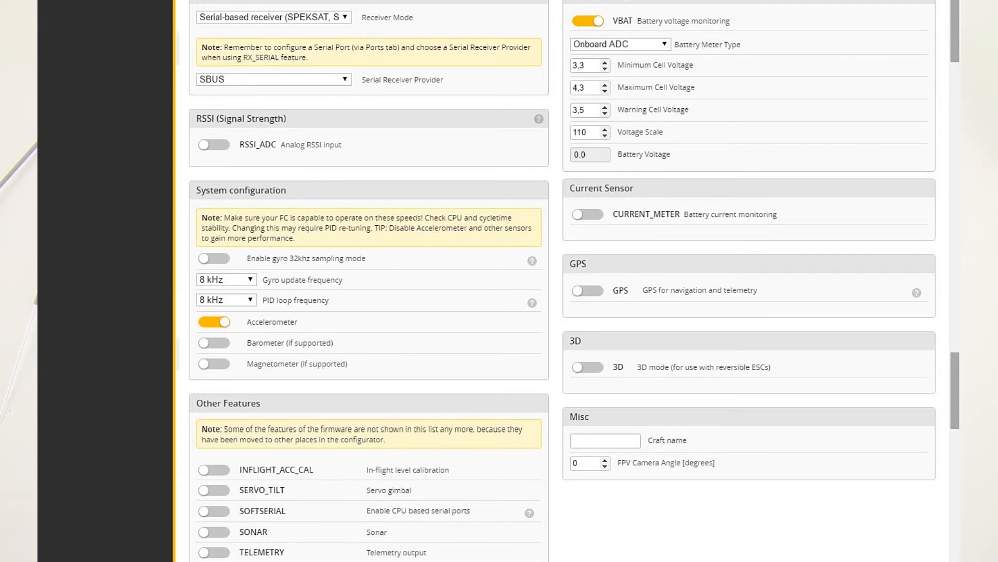
pyautogui.scroll(-3)
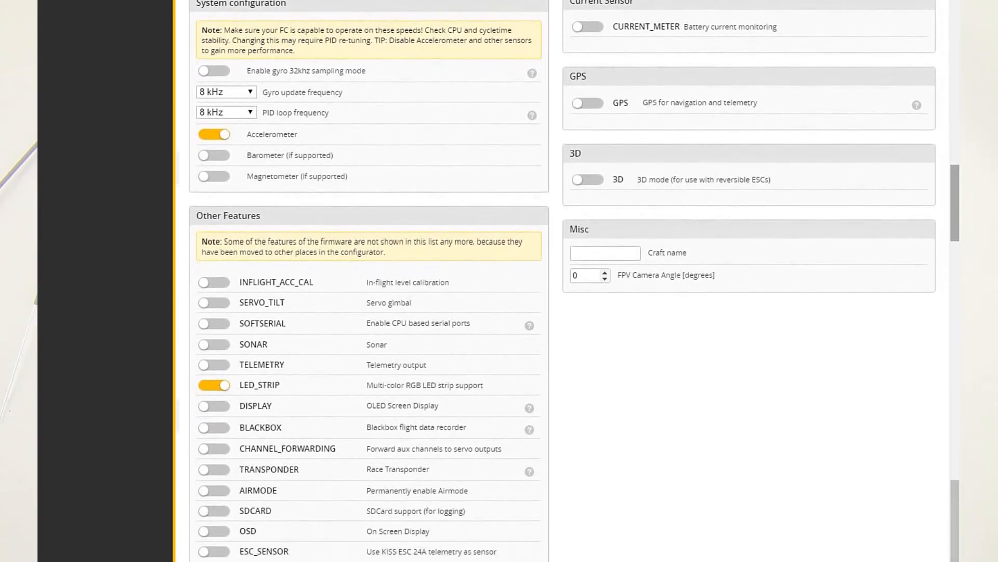
pyautogui.scroll(-3)
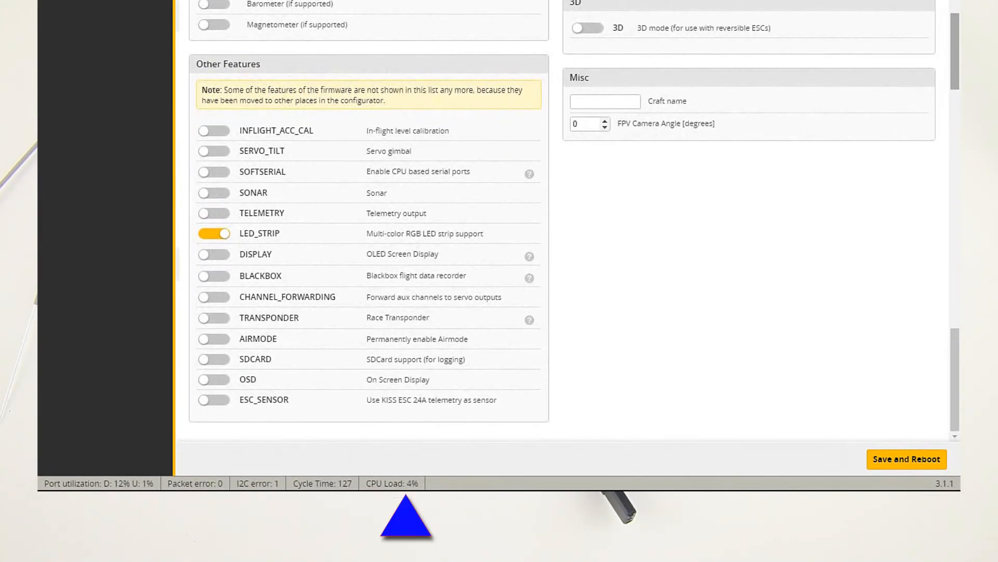